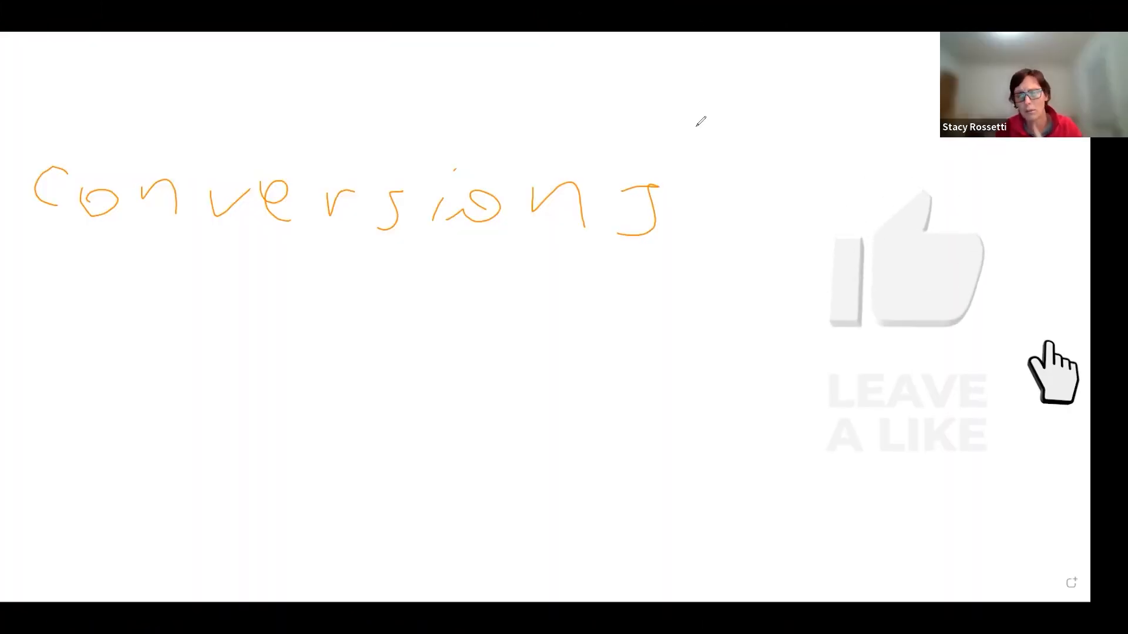
click(906, 270)
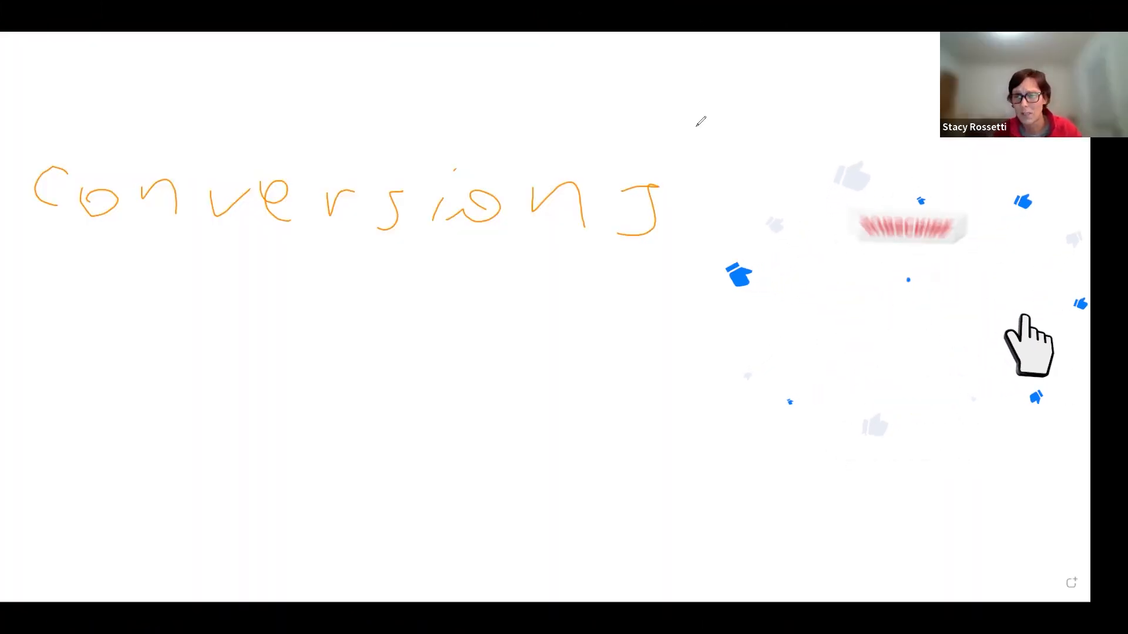